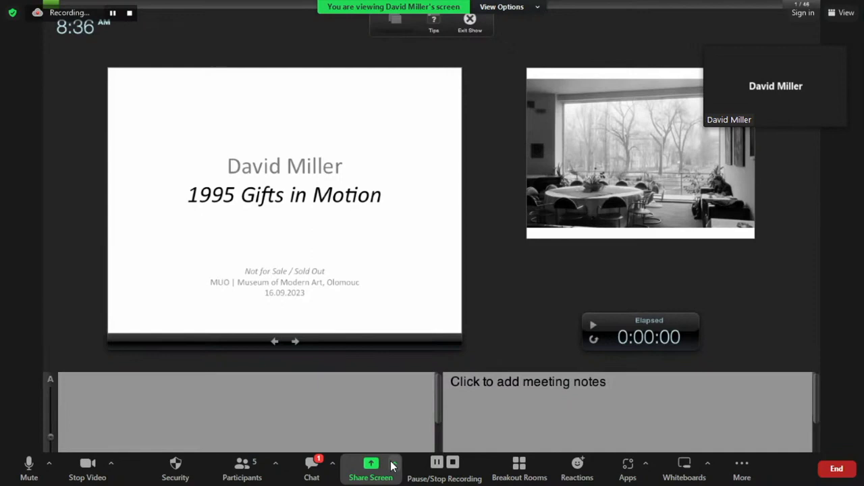
pyautogui.moveTo(486, 158)
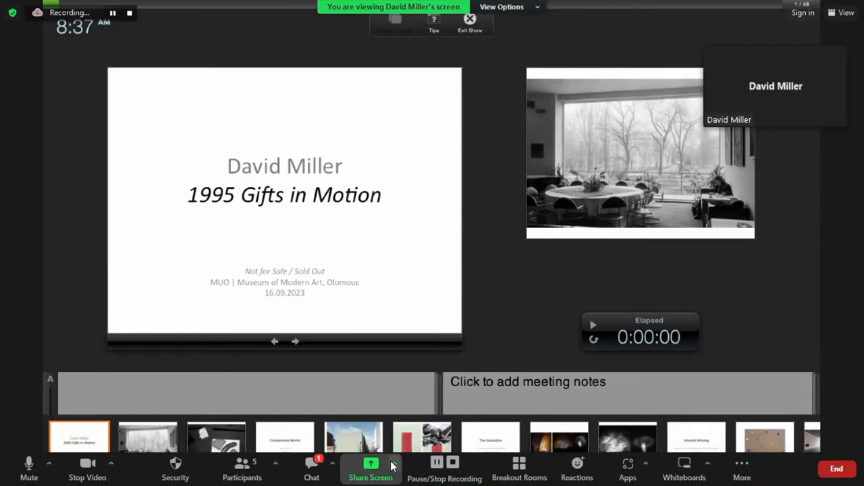
# Advance the talk from the title slide to the black-and-white café interior photograph
pyautogui.click(295, 342)
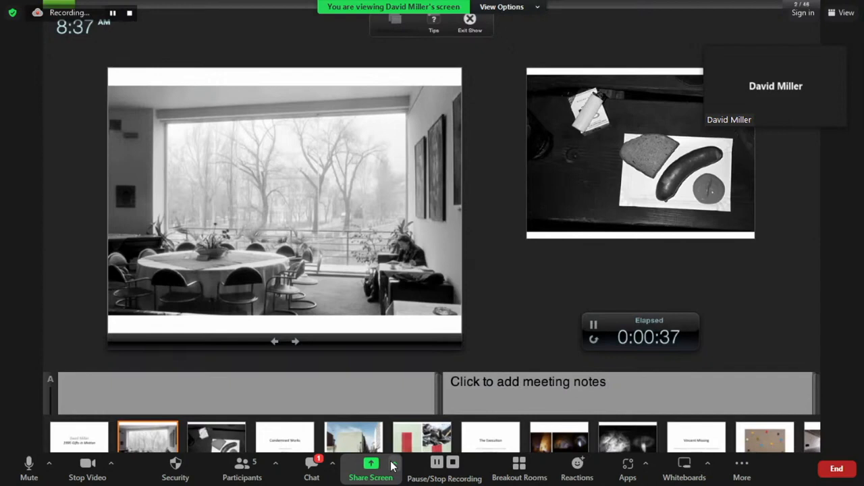
pyautogui.moveTo(426, 370)
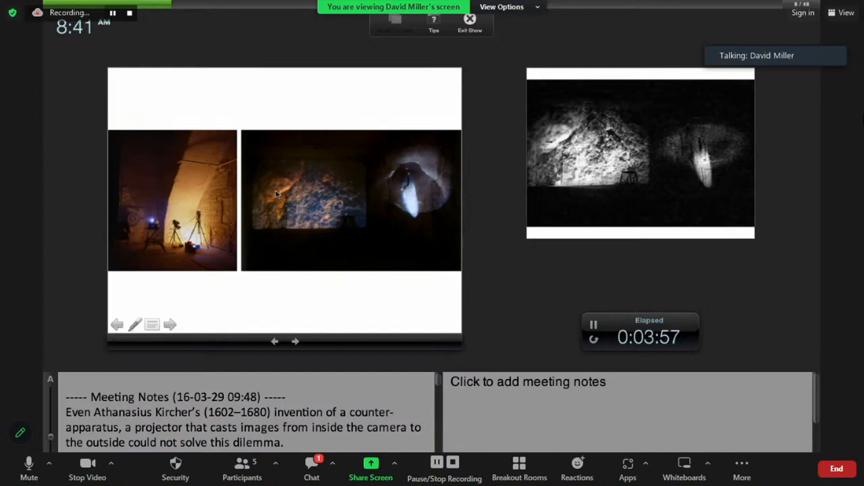
# Advance past the Vincent Missing title slide to the labeled coloured-dots photograph
pyautogui.click(170, 324)
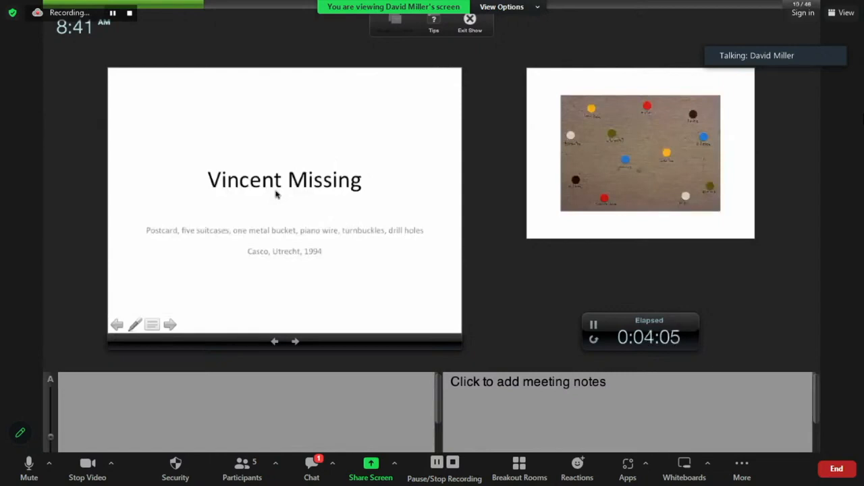
pyautogui.click(170, 324)
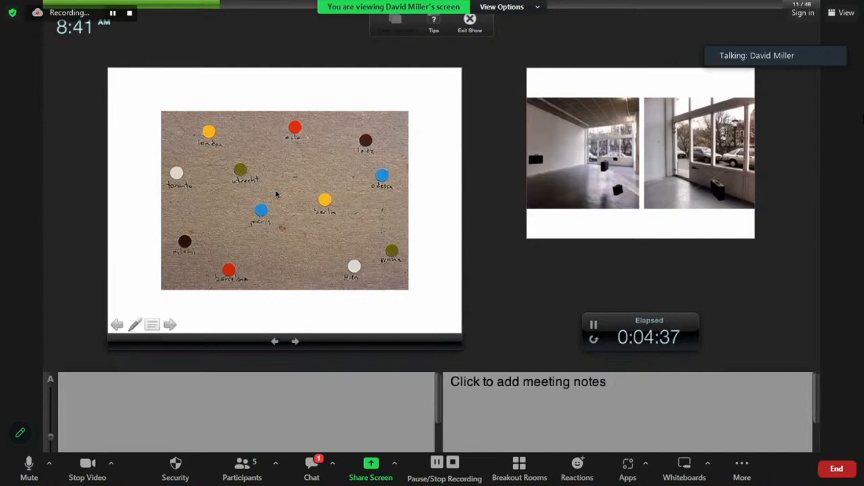
pyautogui.click(170, 325)
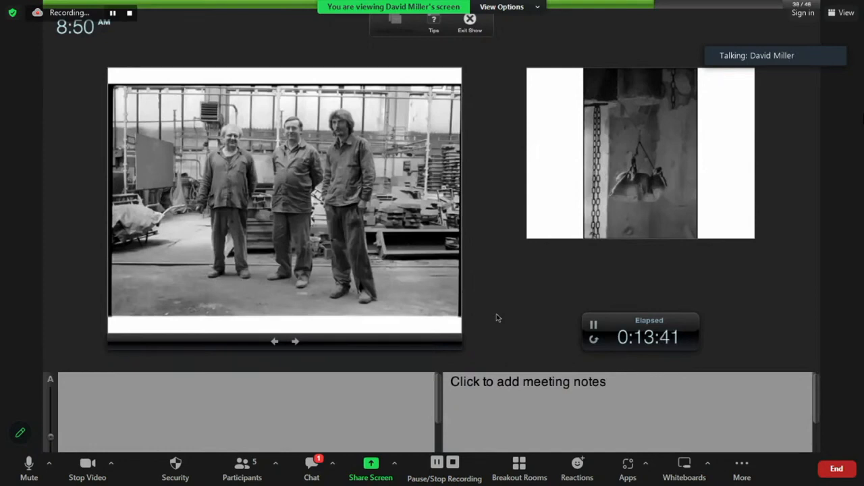
# End the slideshow so the presentation returns to editing view on the David Miller title slide
pyautogui.click(294, 342)
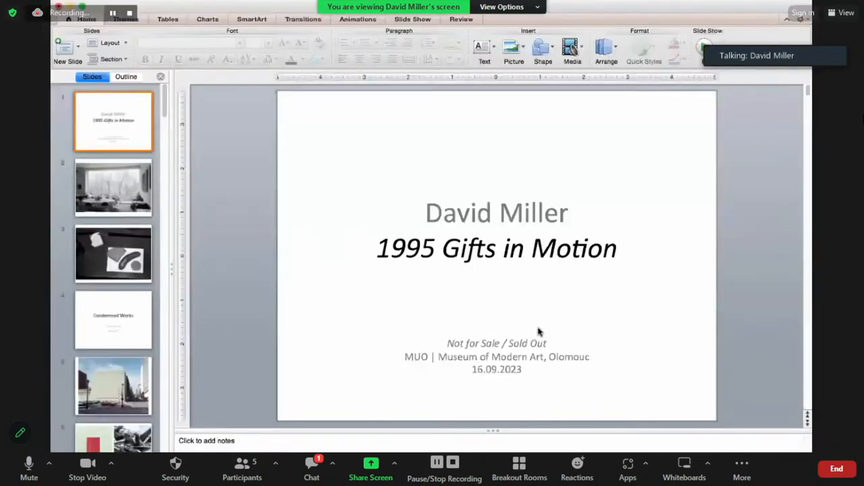
pyautogui.moveTo(545, 80)
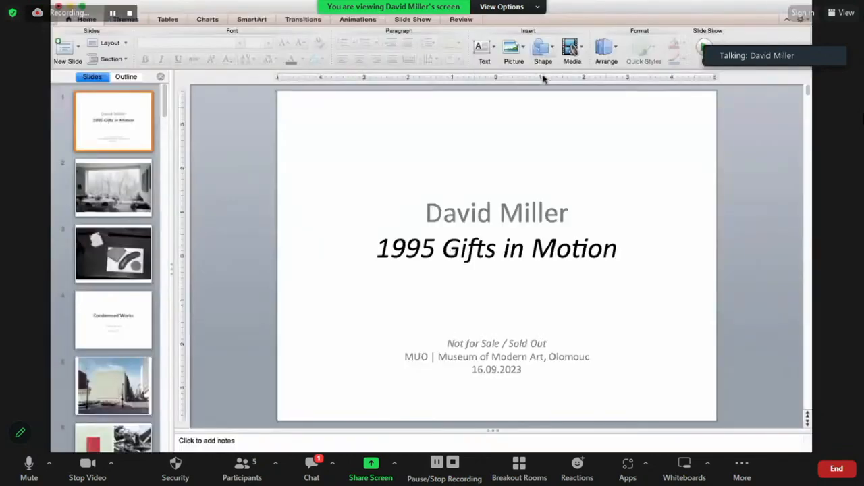
# Show slide 2, the black-and-white café interior photograph, in the editing view
pyautogui.click(114, 187)
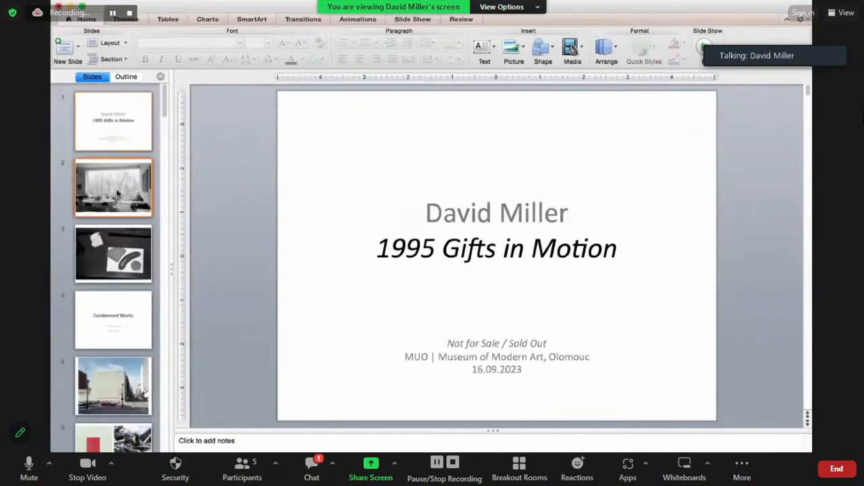
pyautogui.click(113, 186)
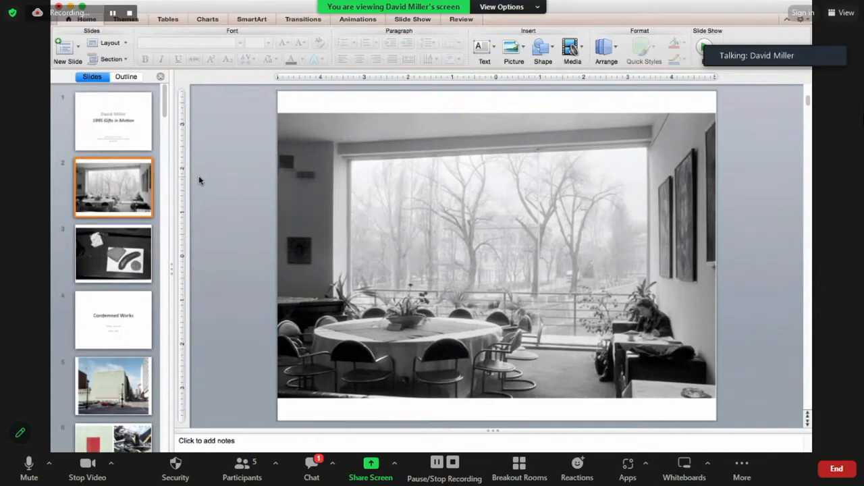
# Show slide 3, the still-life photo of bread, sausage and a lighter
pyautogui.click(114, 254)
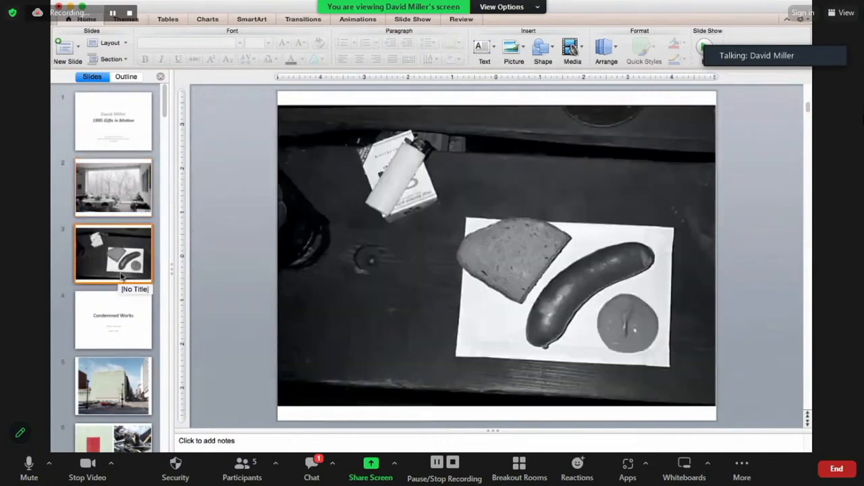
pyautogui.moveTo(200, 283)
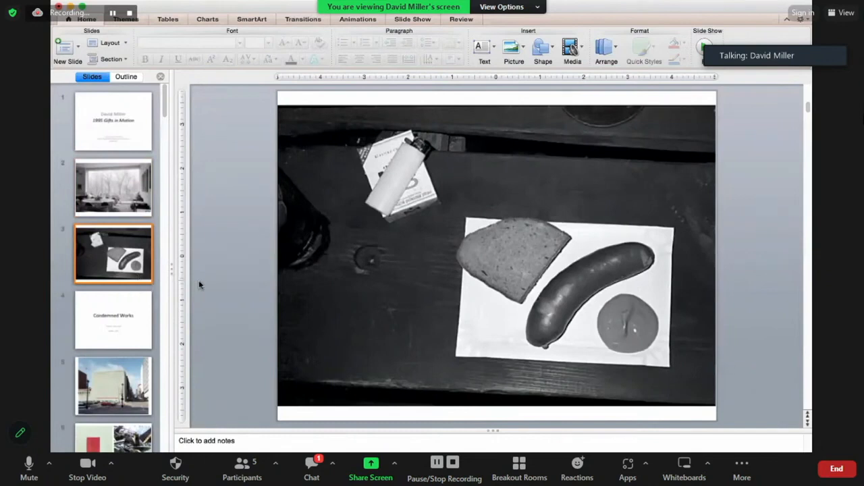
pyautogui.moveTo(189, 304)
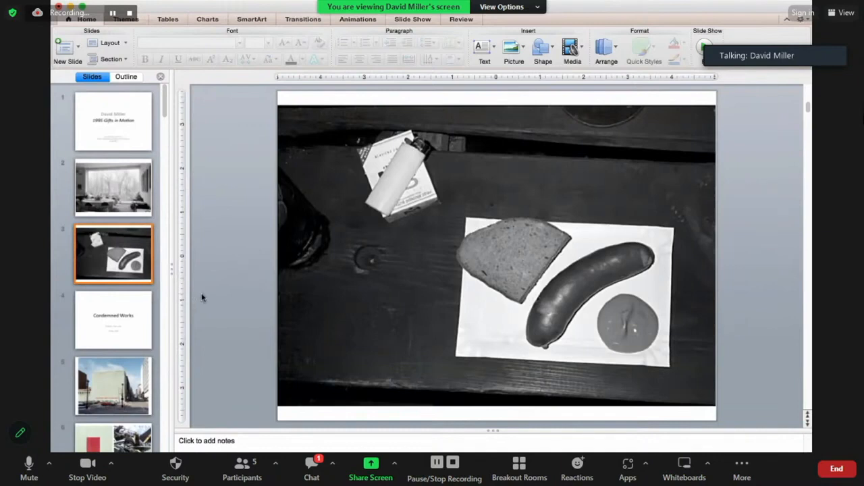
pyautogui.moveTo(135, 209)
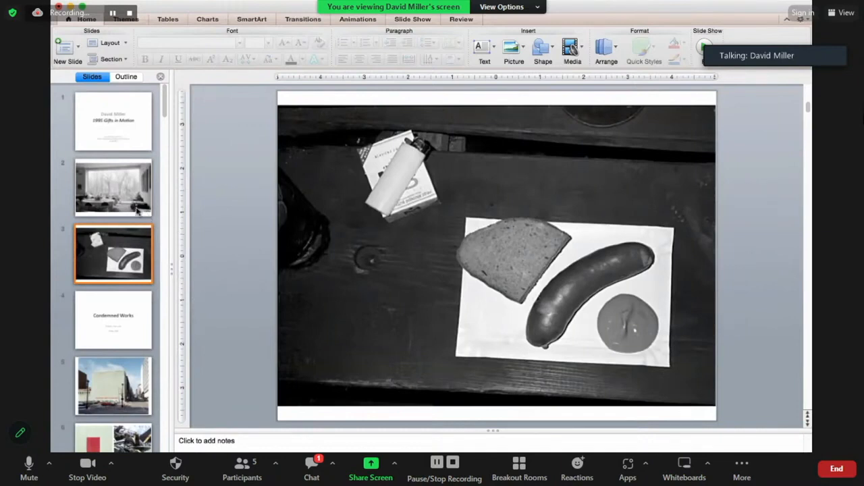